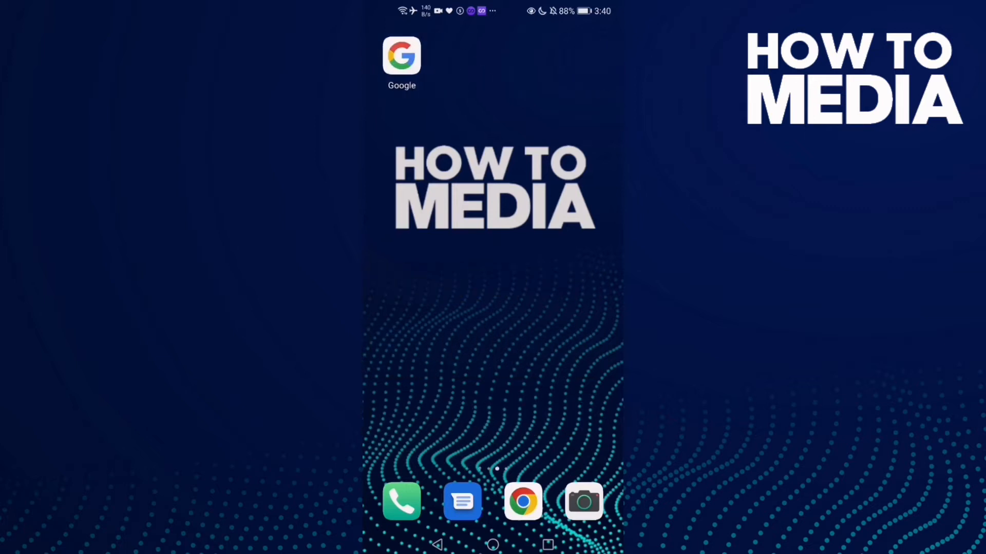
Launch the Google app and go to Settings from the profile account menu
left_click(402, 57)
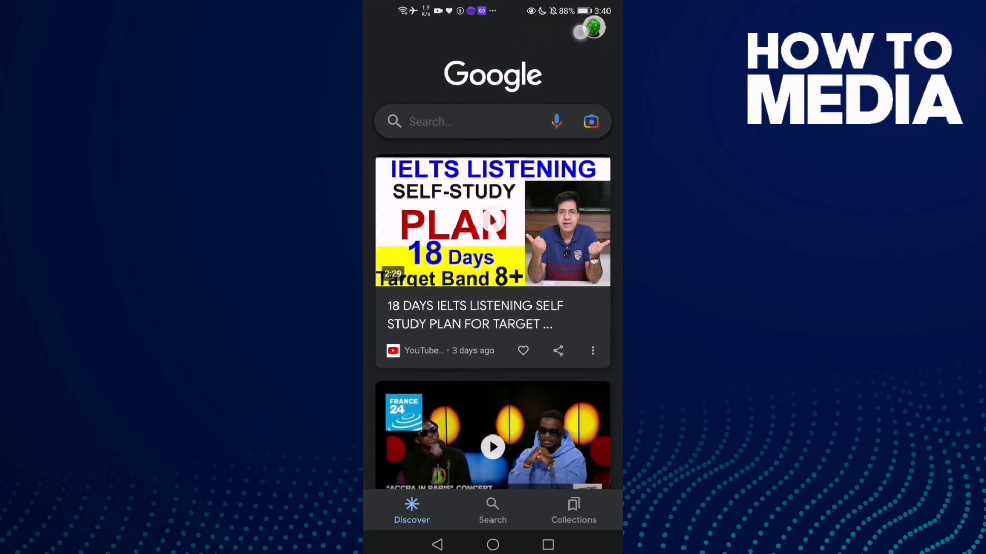
left_click(593, 26)
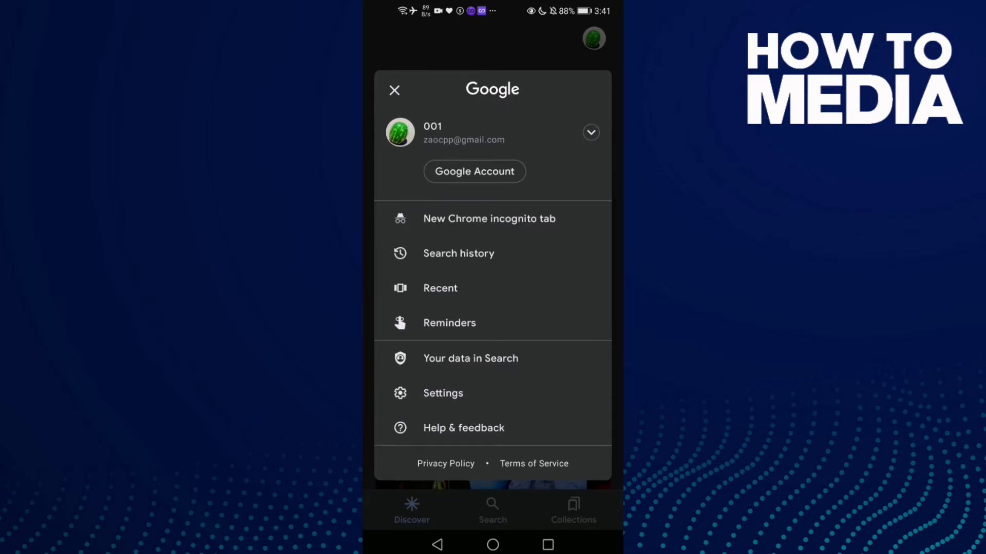
left_click(442, 393)
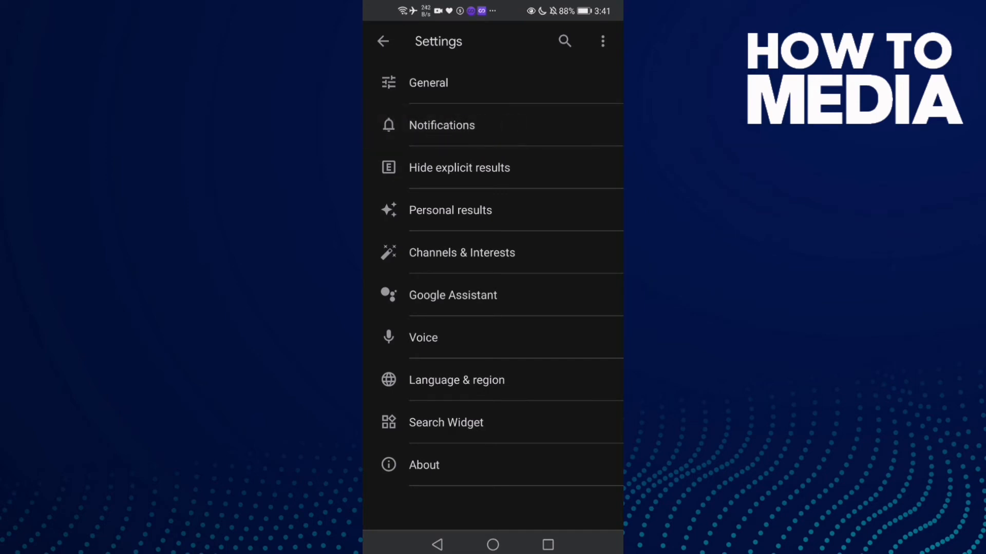
Open the Google app's system App notifications page listing its notification categories
left_click(441, 124)
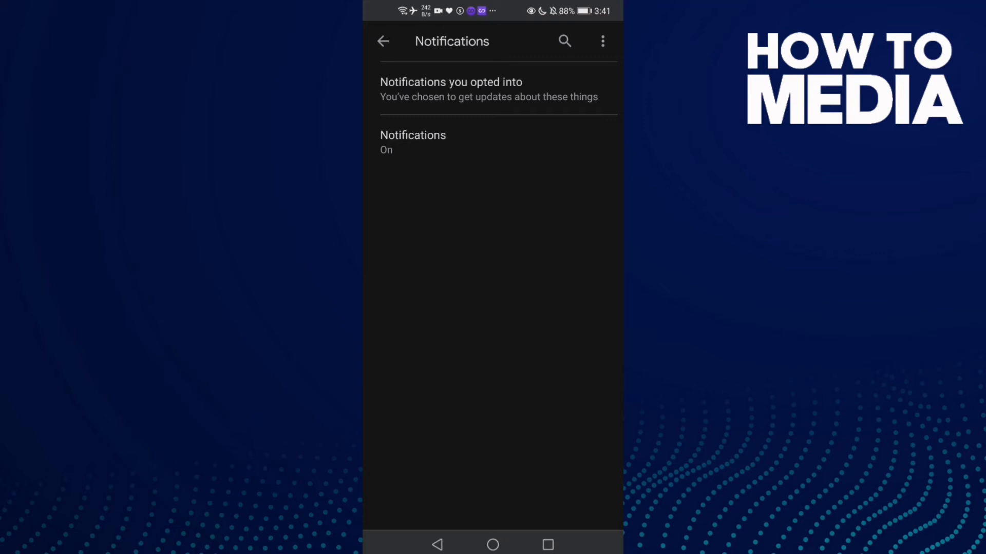
left_click(463, 130)
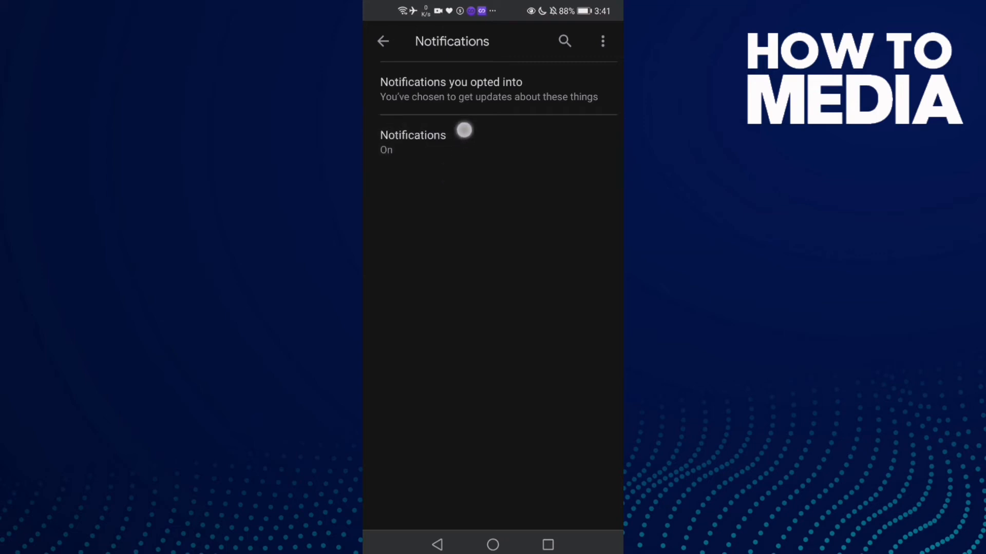
left_click(412, 139)
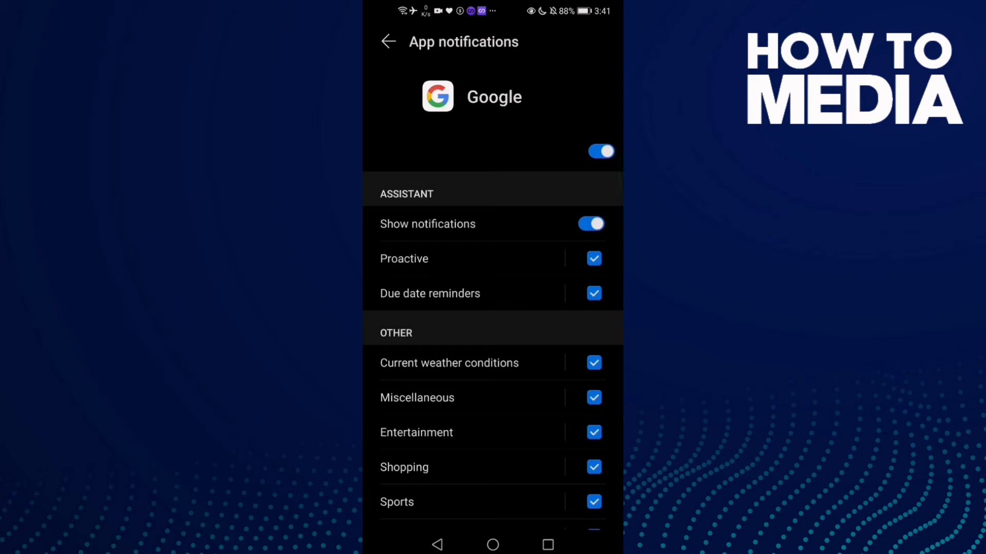
scroll("down", 3)
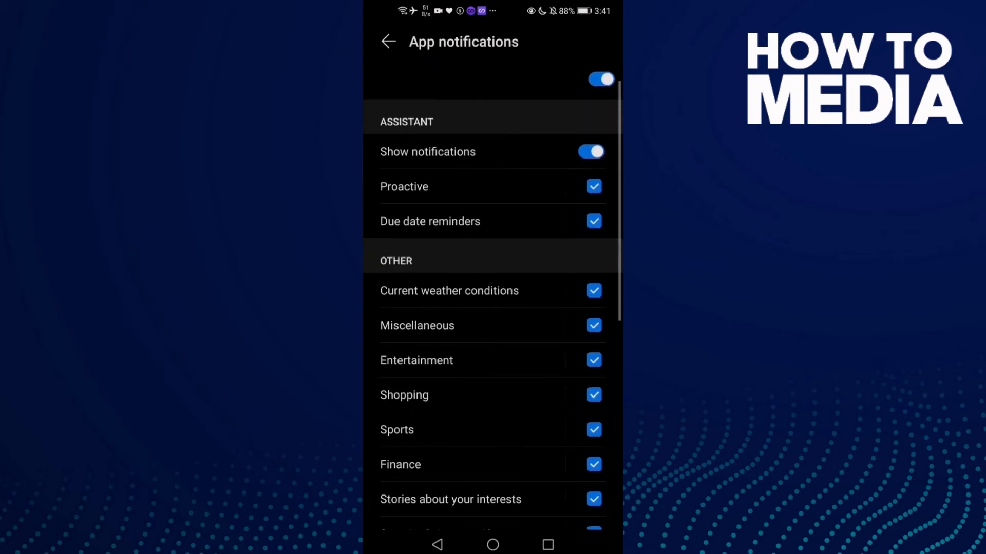
scroll("down", 3)
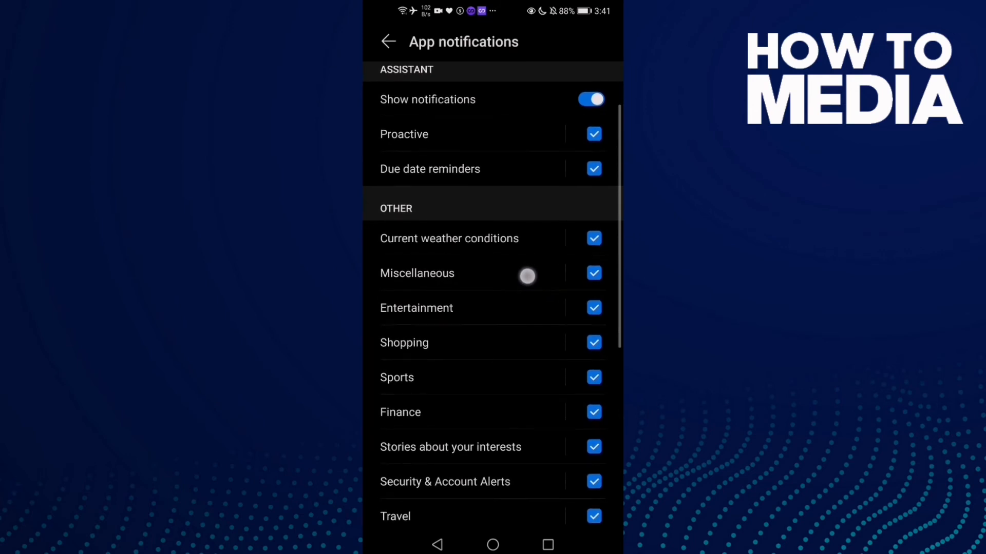
left_click(594, 273)
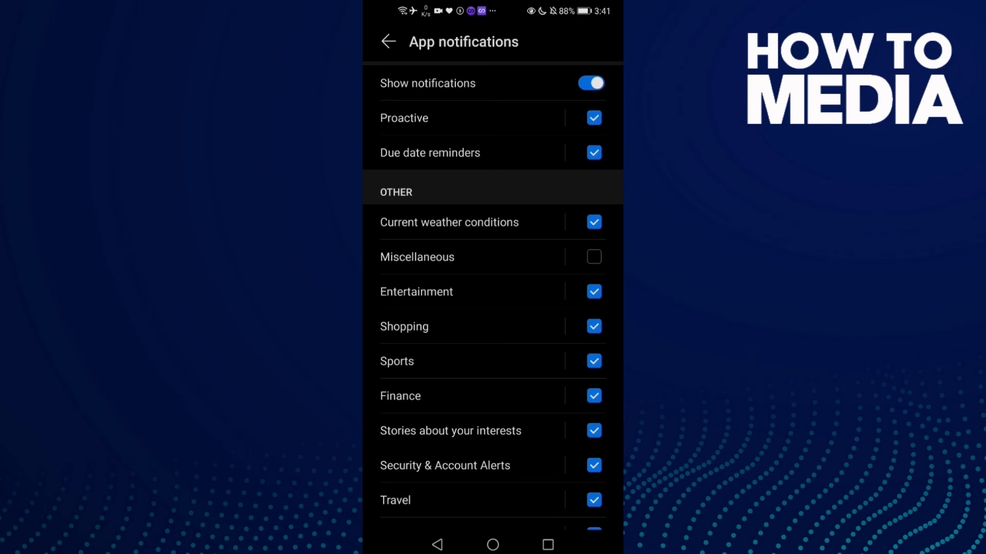
left_click(594, 258)
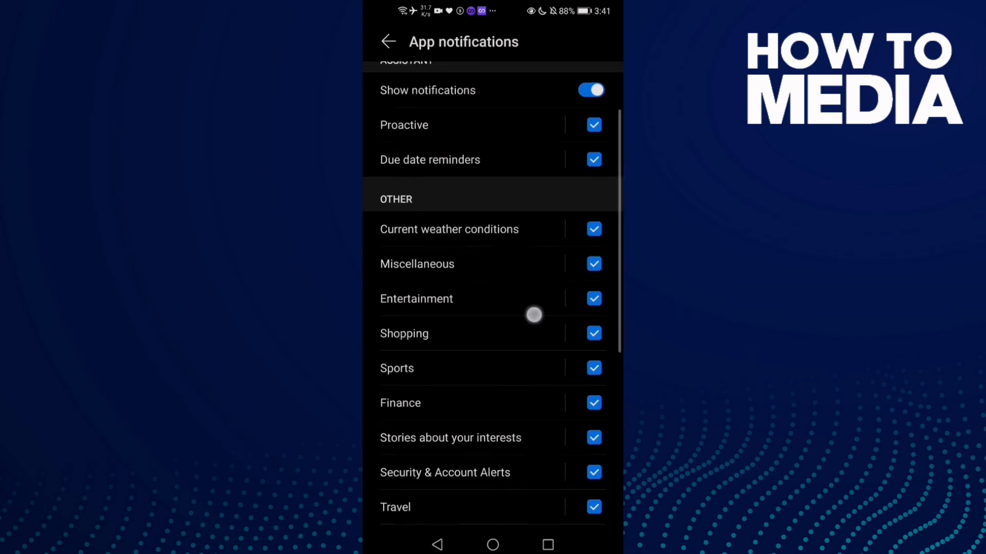